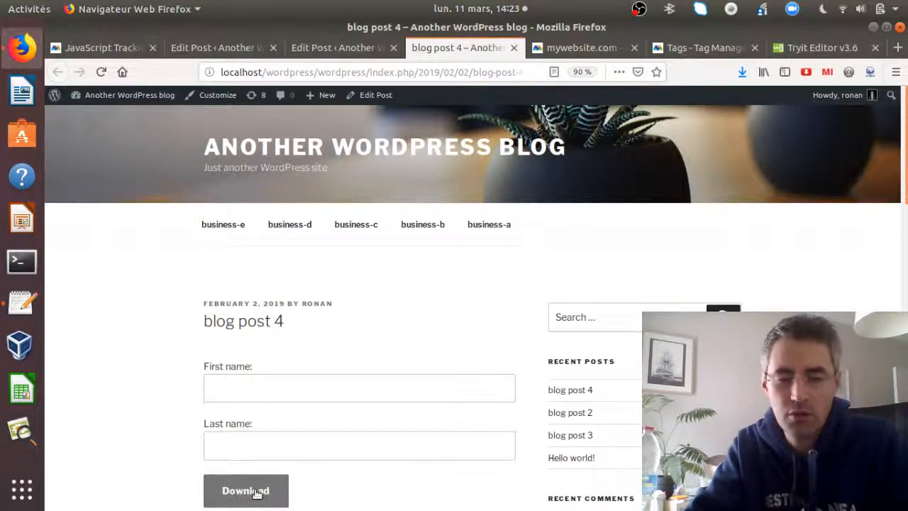
mouse_move(291, 481)
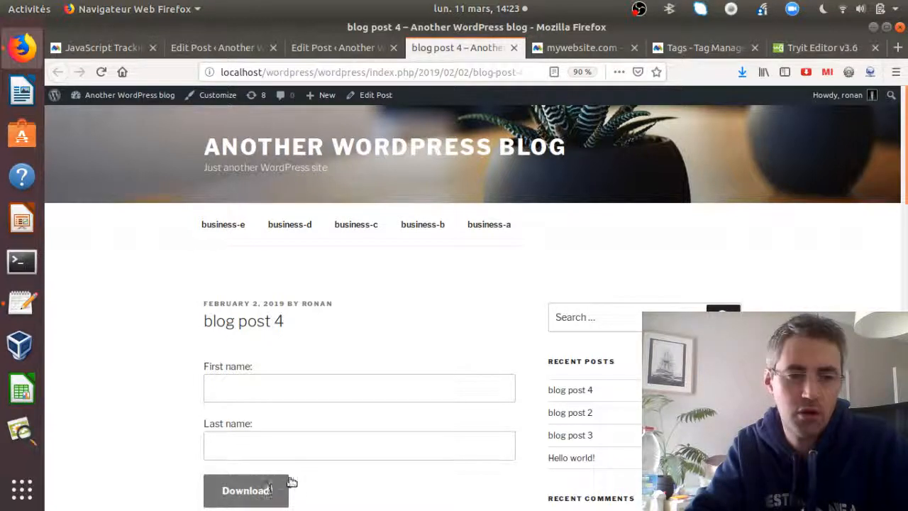
mouse_move(323, 480)
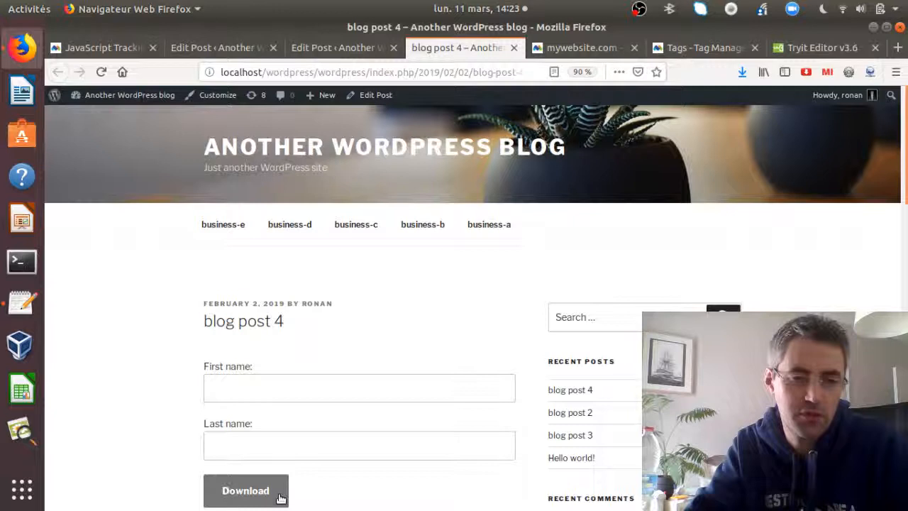
mouse_move(262, 485)
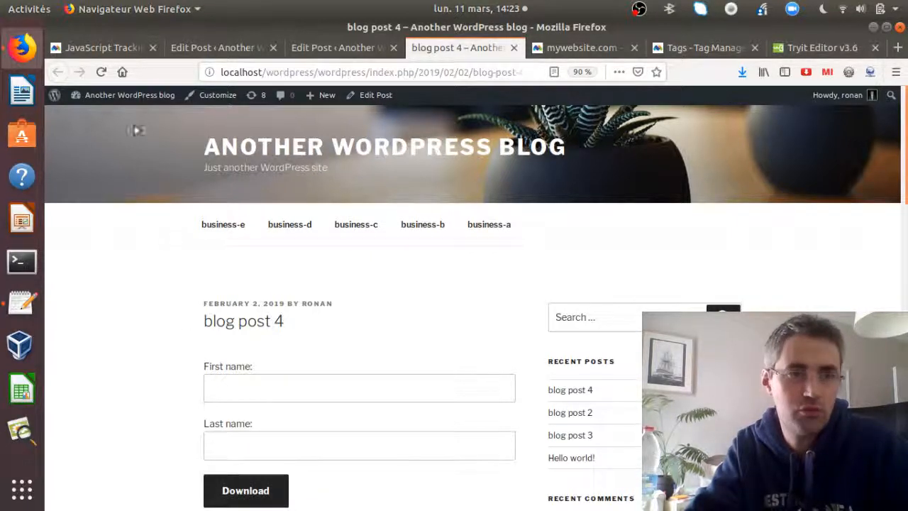
Step: Review the download-tracking docs, the blog post, the W3Schools form-attribute example and the Visits Log
click(107, 47)
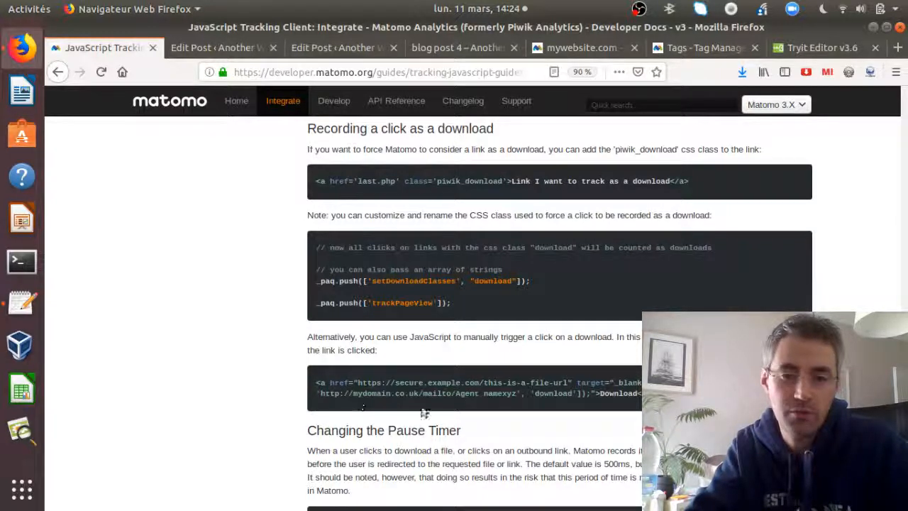
mouse_move(433, 410)
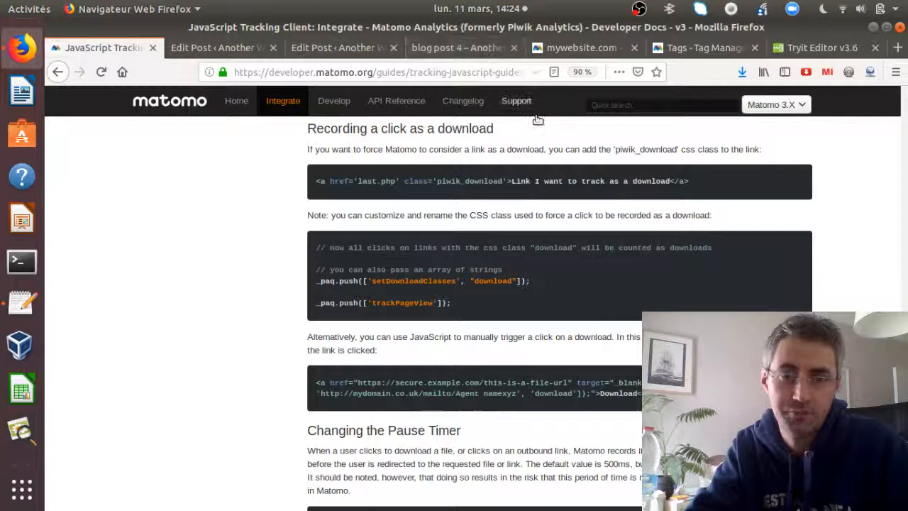
click(456, 47)
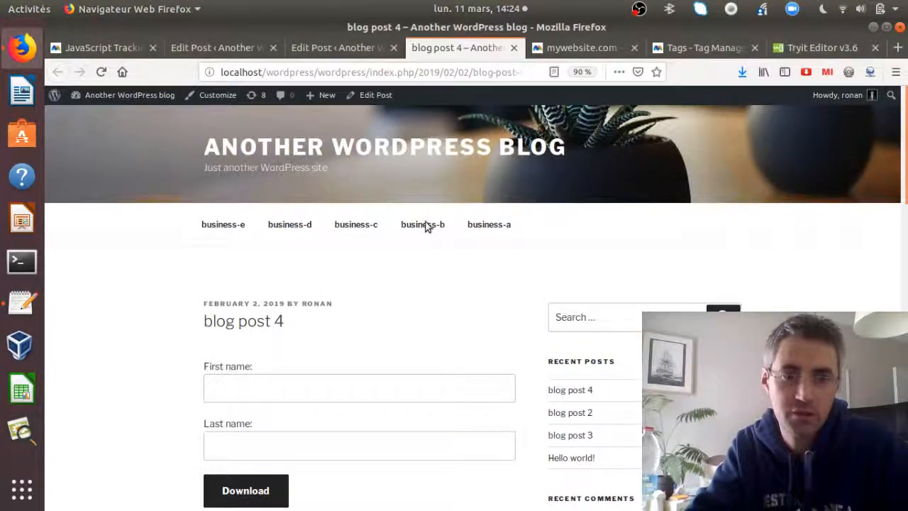
click(822, 47)
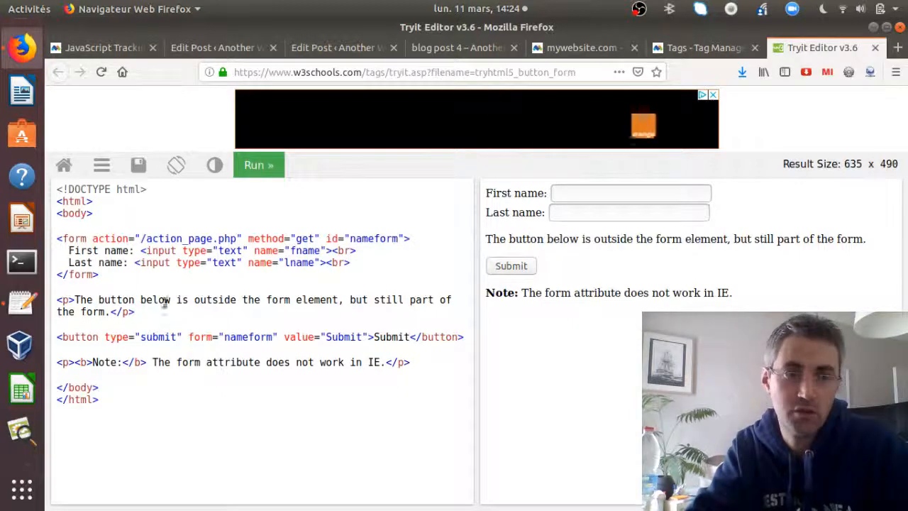
click(453, 48)
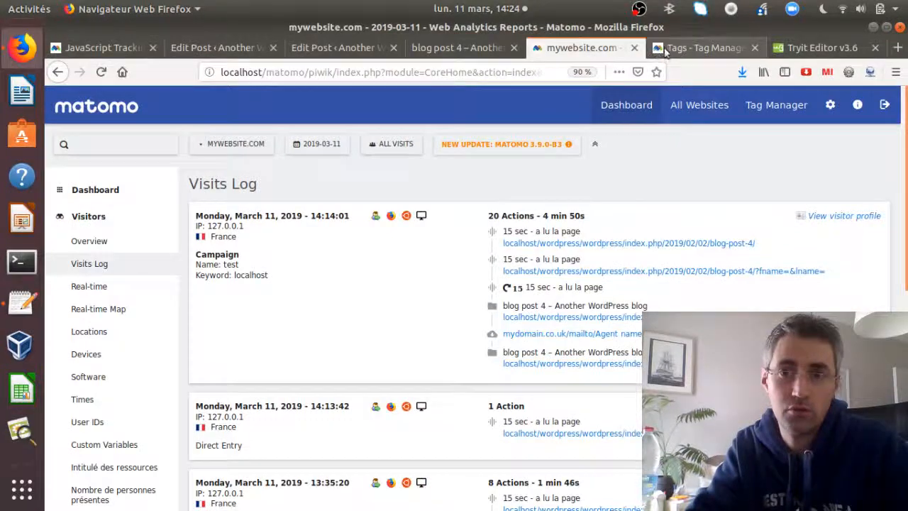
Step: Return to the Tag Manager container and show its list of tags
click(697, 48)
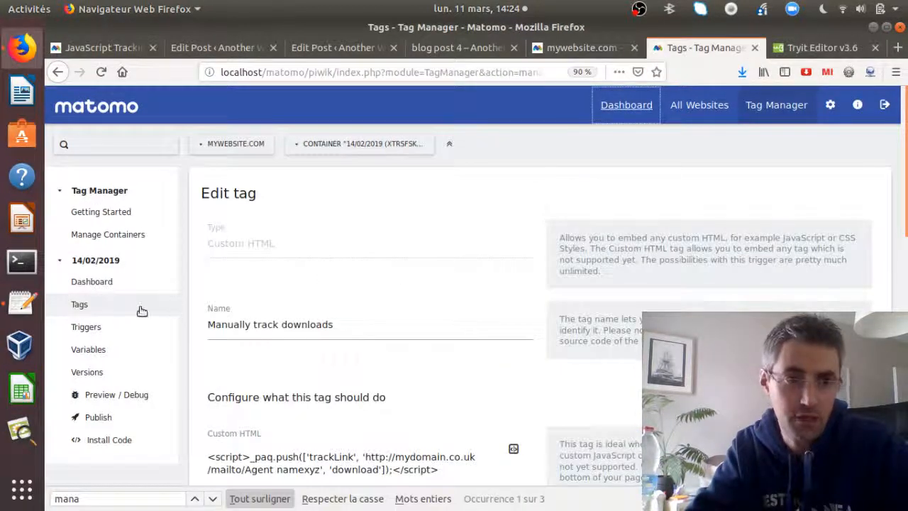
click(79, 304)
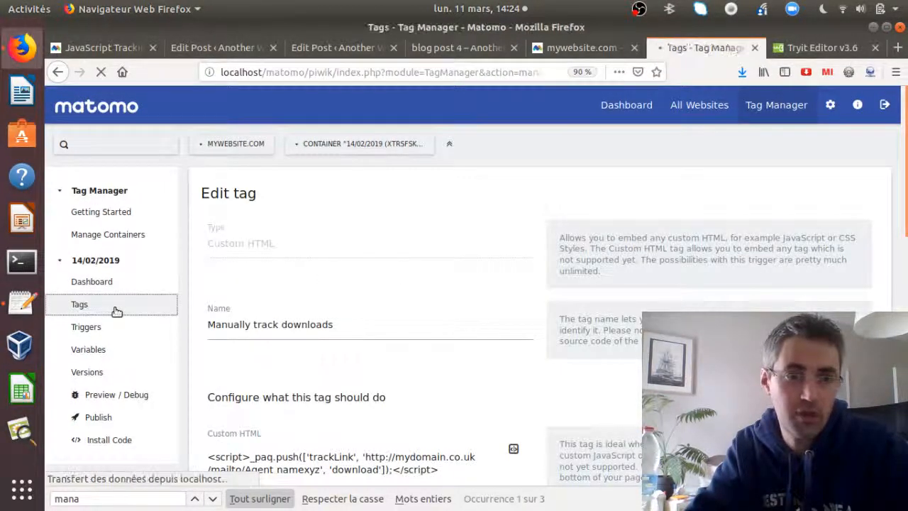
click(78, 304)
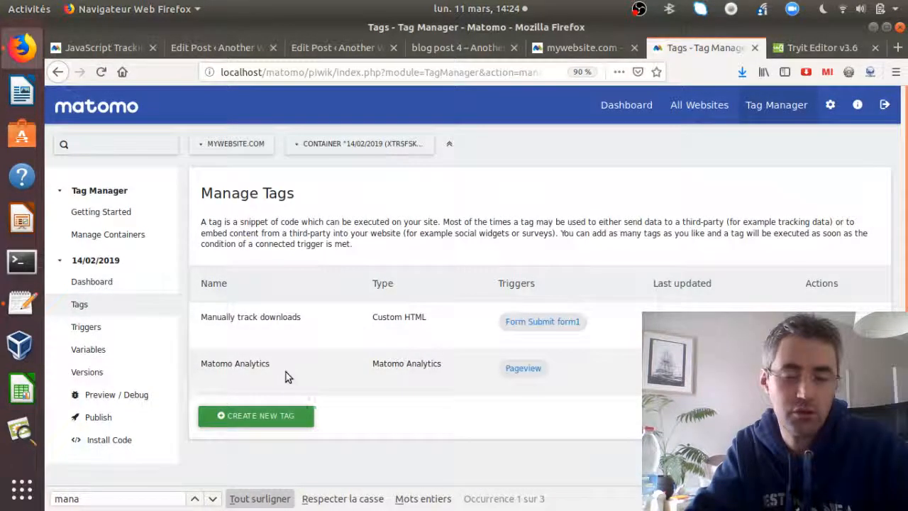
mouse_move(523, 368)
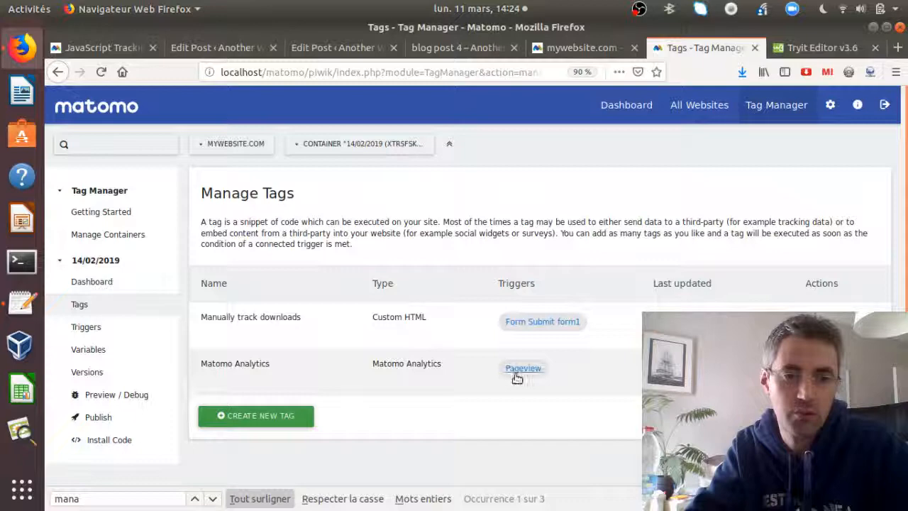
mouse_move(542, 321)
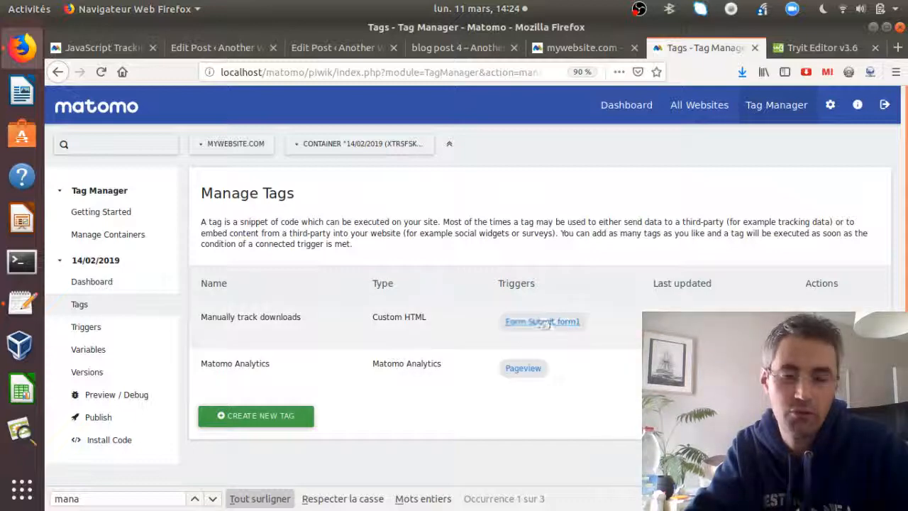
Step: Open the 'Manually track downloads' tag and review its trackLink script and Body End position
click(251, 316)
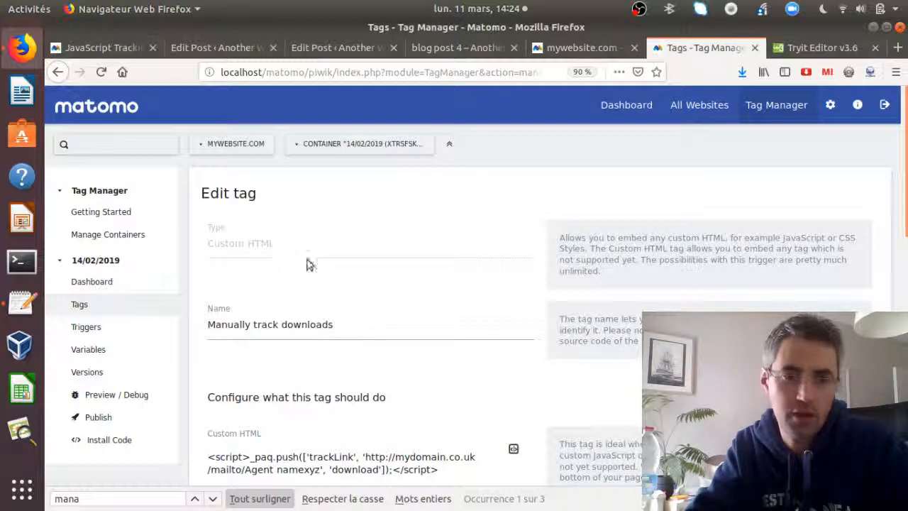
mouse_move(837, 287)
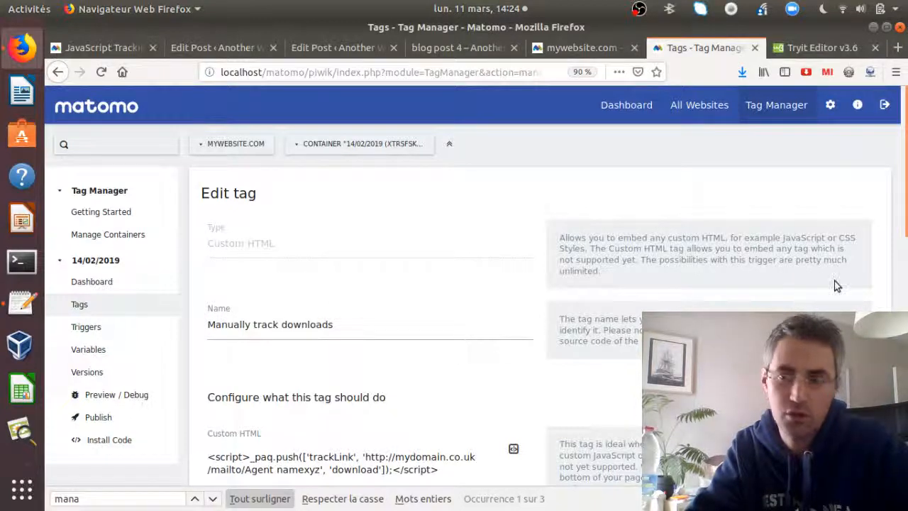
scroll(down, 3)
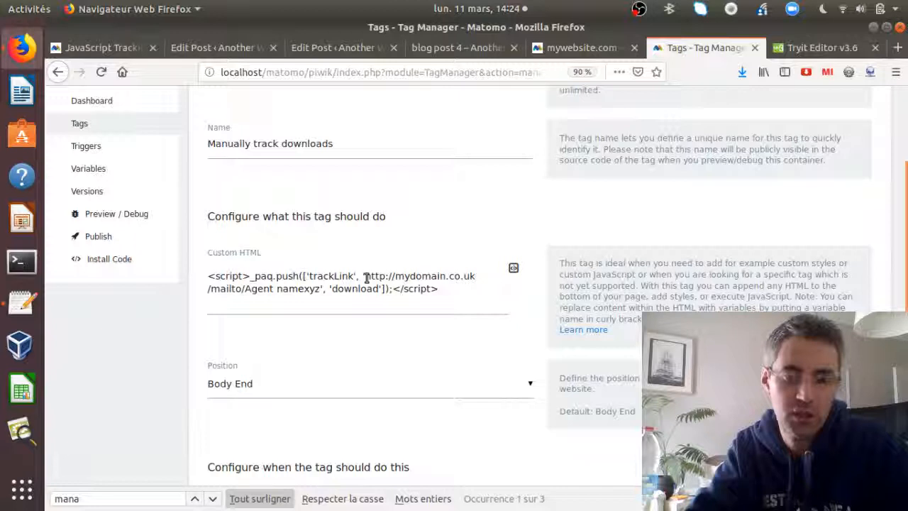
drag(365, 276, 319, 288)
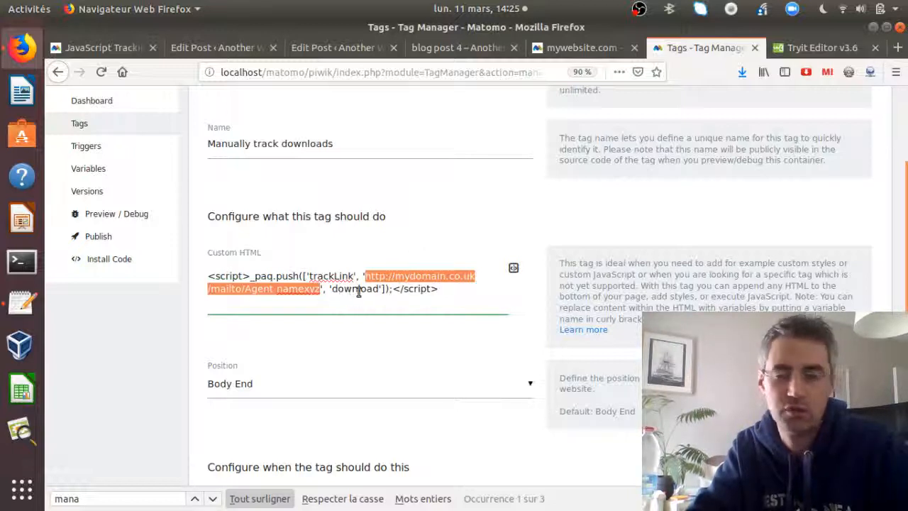
scroll(down, 3)
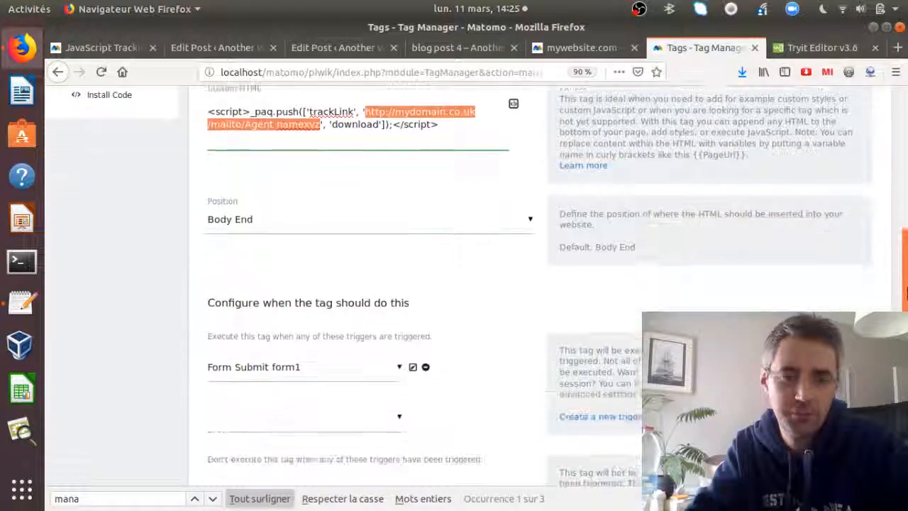
scroll(down, 3)
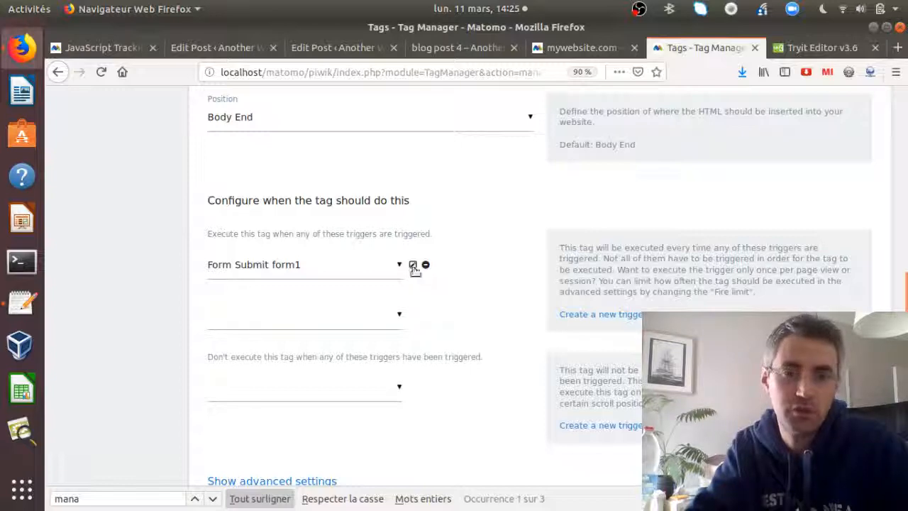
Step: Confirm the Form Submit form1 trigger uses Form ID equals form1, then view the post's form1 HTML
click(414, 265)
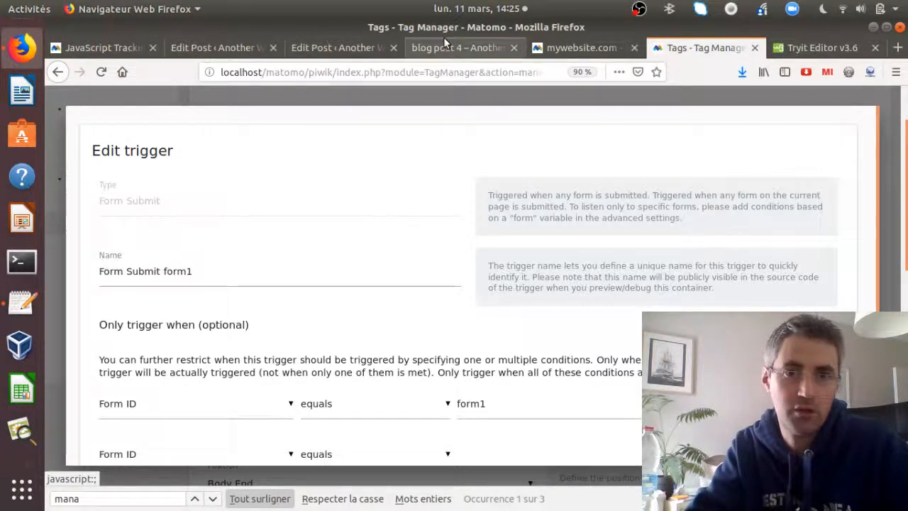
click(340, 47)
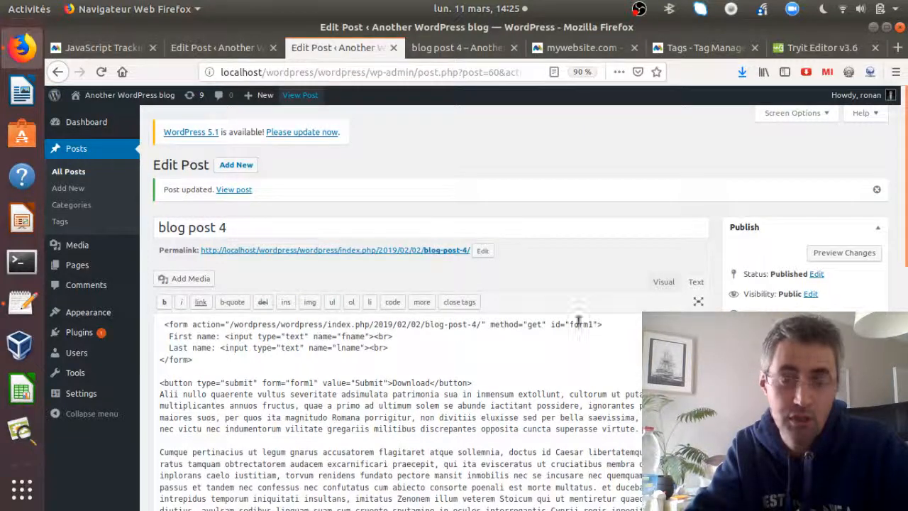
Step: Submit the blog post's Download form and return to Matomo's Visits Log
click(461, 47)
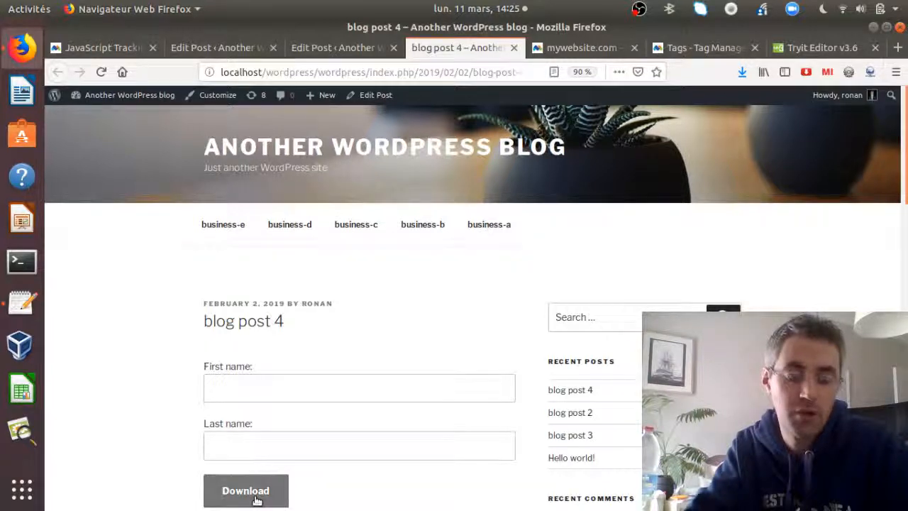
click(245, 490)
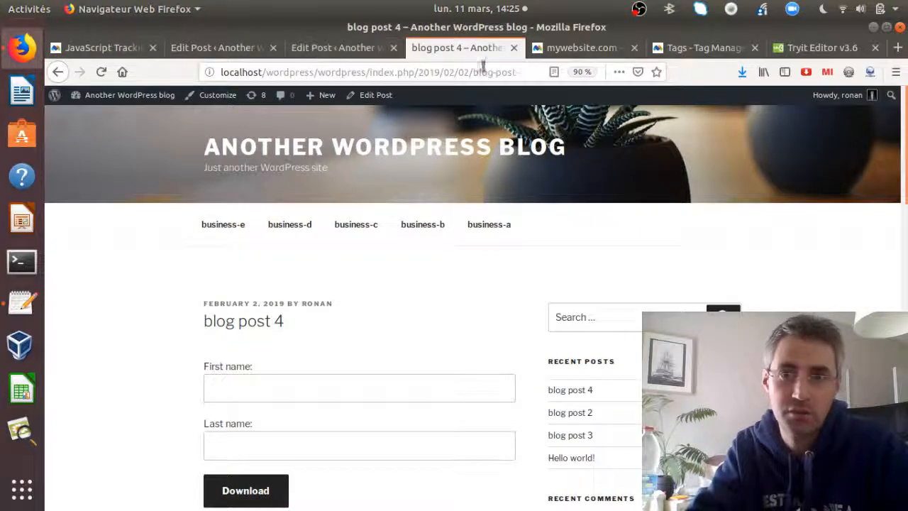
click(583, 47)
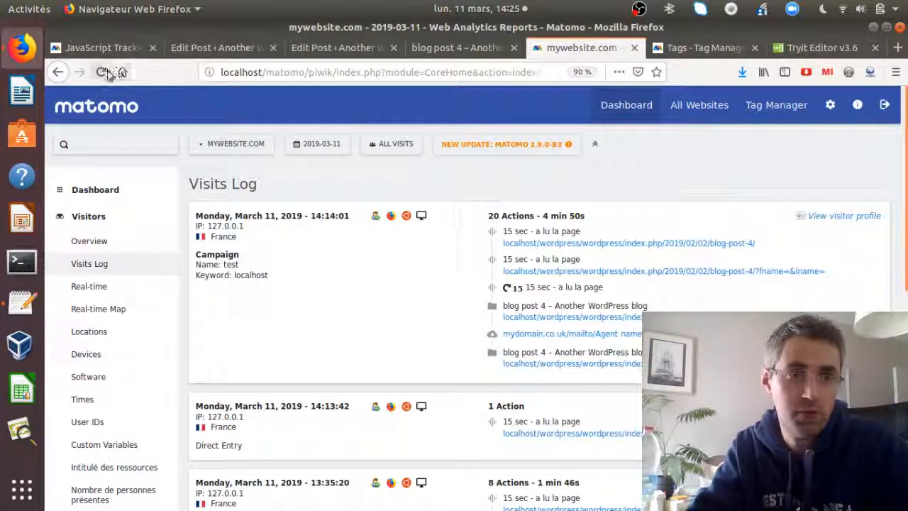
Step: Refresh the Visits Log to see the new Agent namexyz downloads, then return to the form1 trigger
click(104, 71)
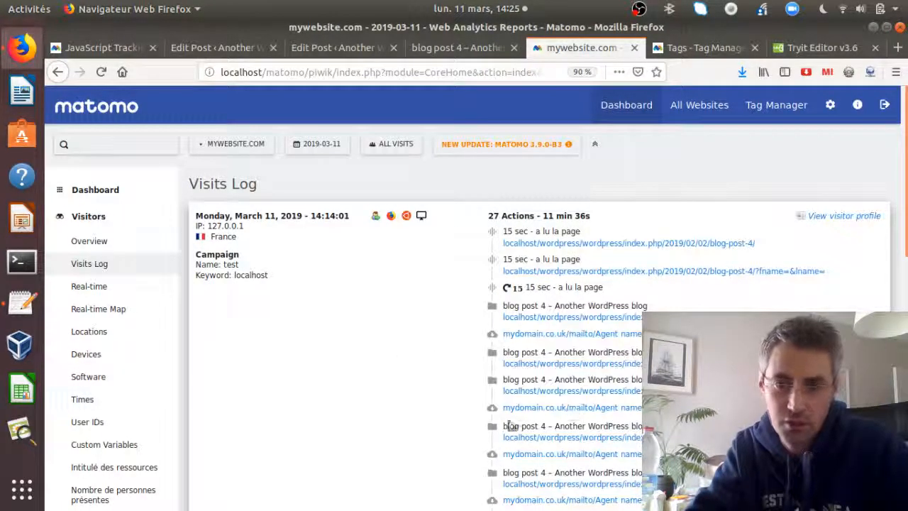
mouse_move(514, 451)
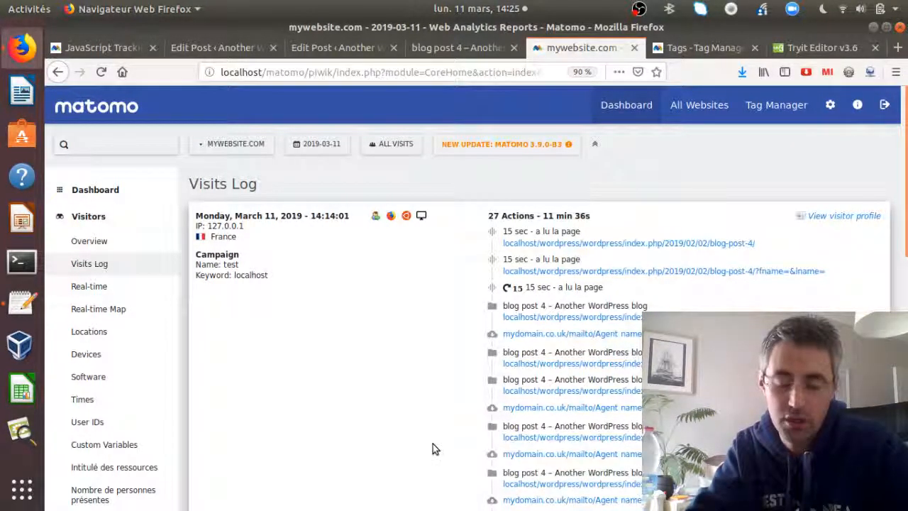
scroll(down, 3)
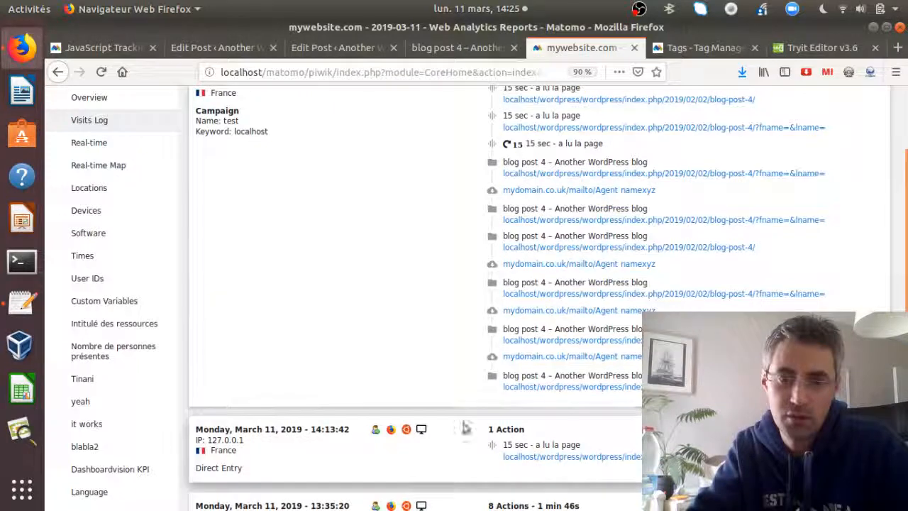
mouse_move(524, 283)
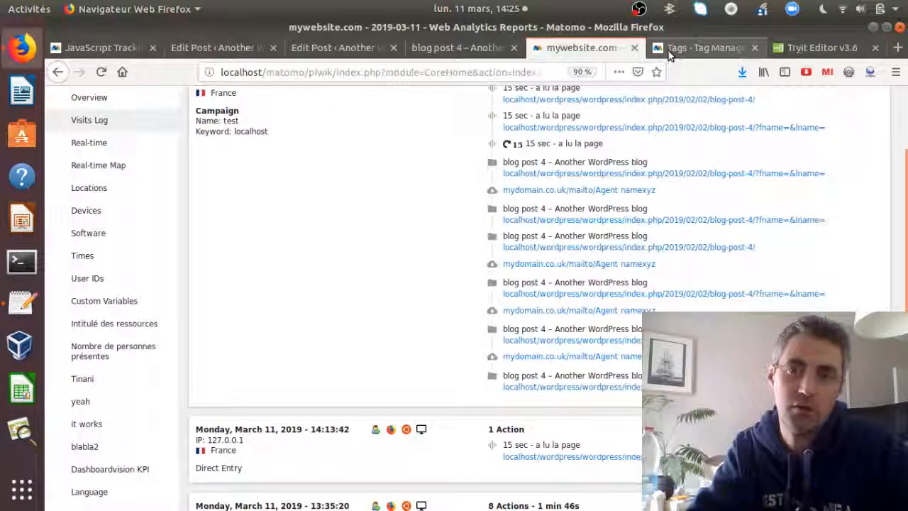
click(705, 47)
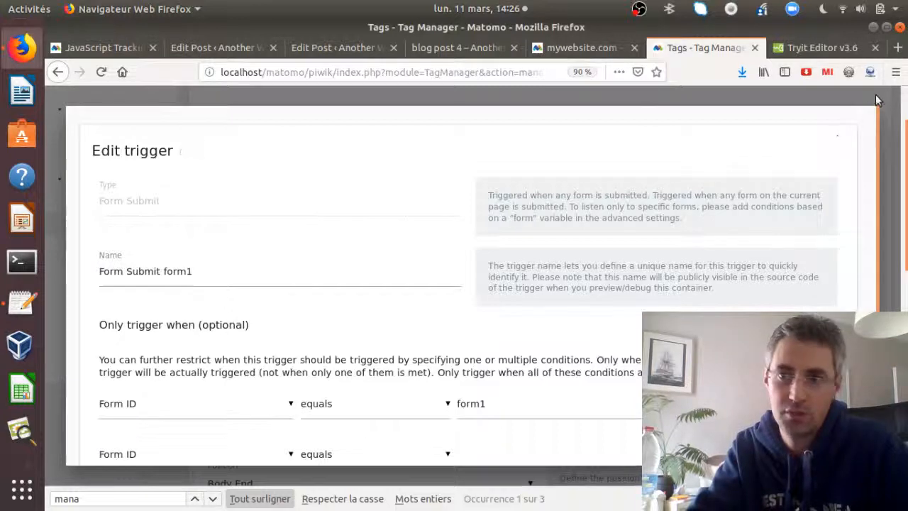